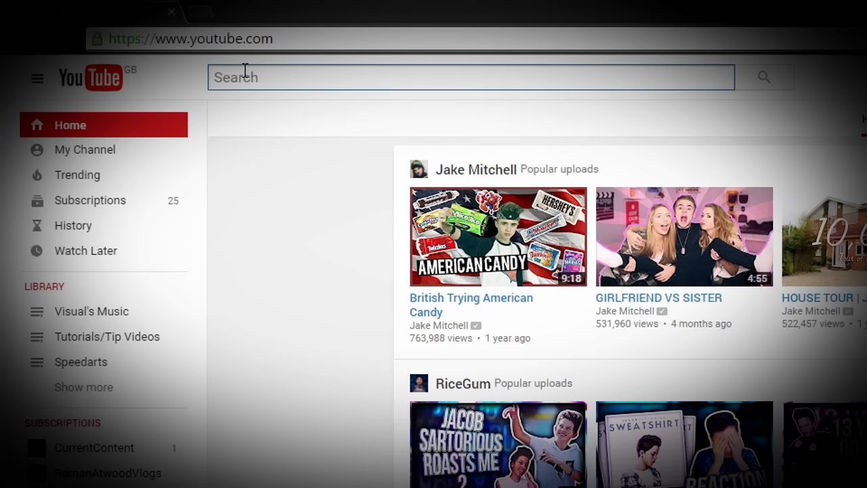
Search YouTube for 'faze nikan' and choose the FaZe Nikan channel suggestion.
type("faze nikan")
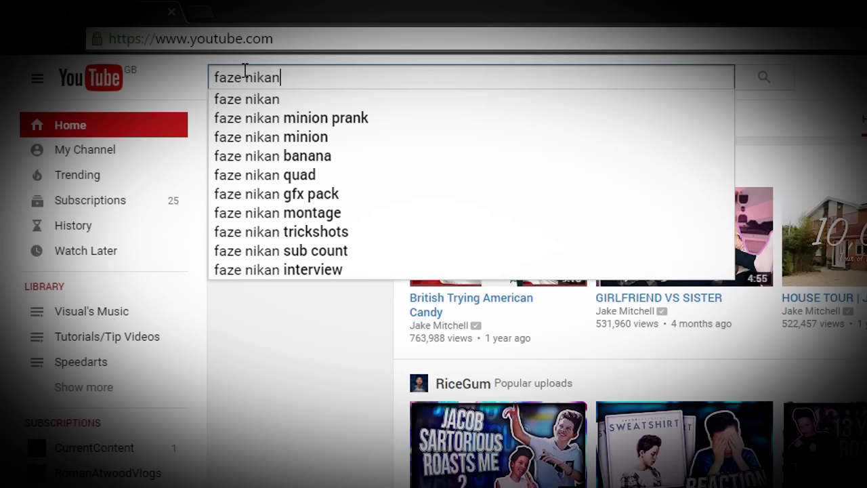
left_click(246, 99)
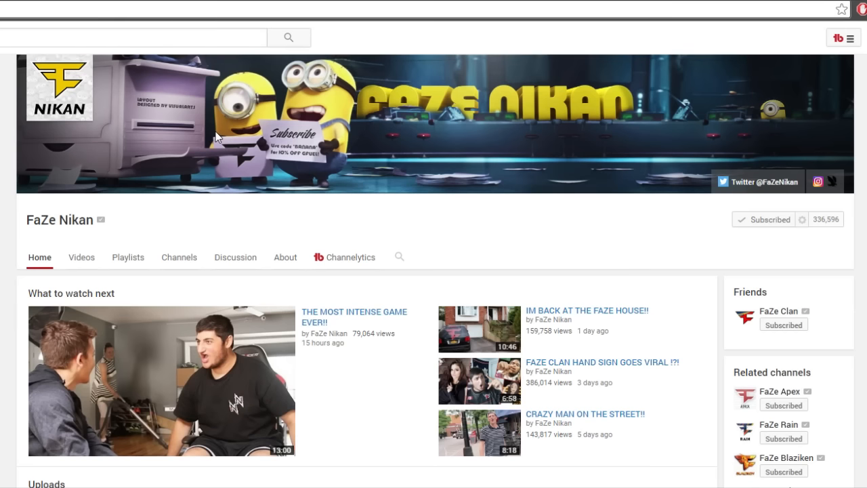
mouse_move(218, 137)
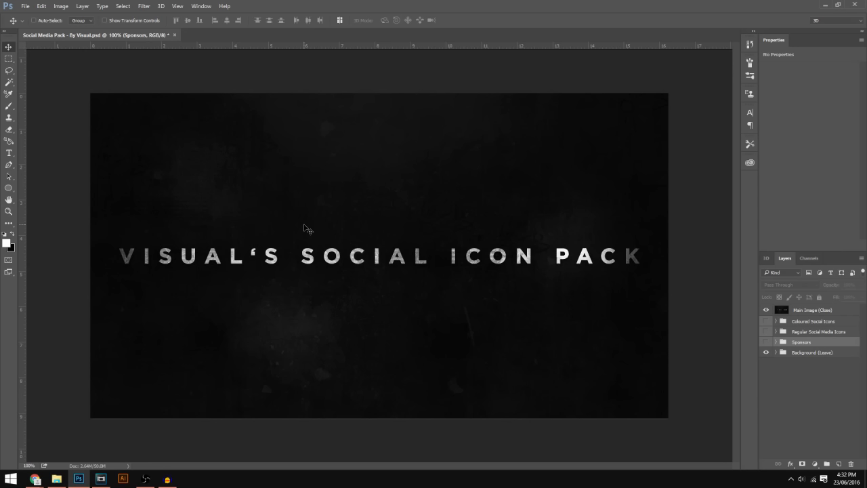
mouse_move(465, 245)
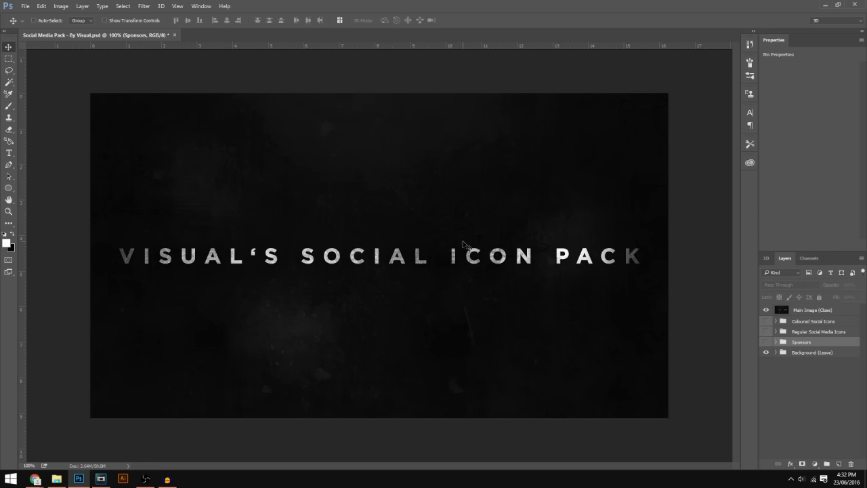
mouse_move(757, 305)
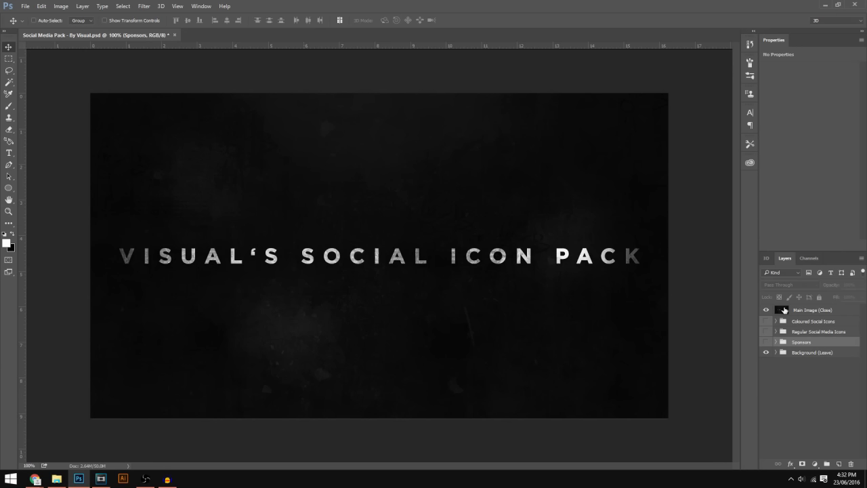
left_click(812, 309)
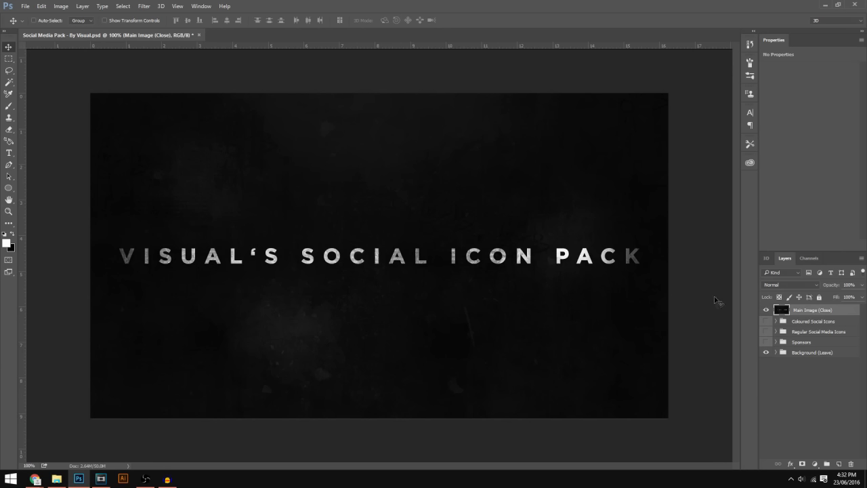
mouse_move(530, 296)
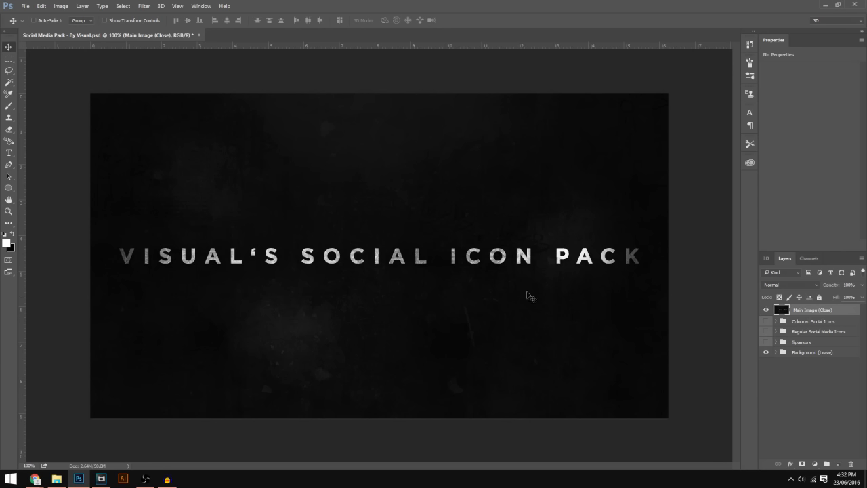
mouse_move(482, 298)
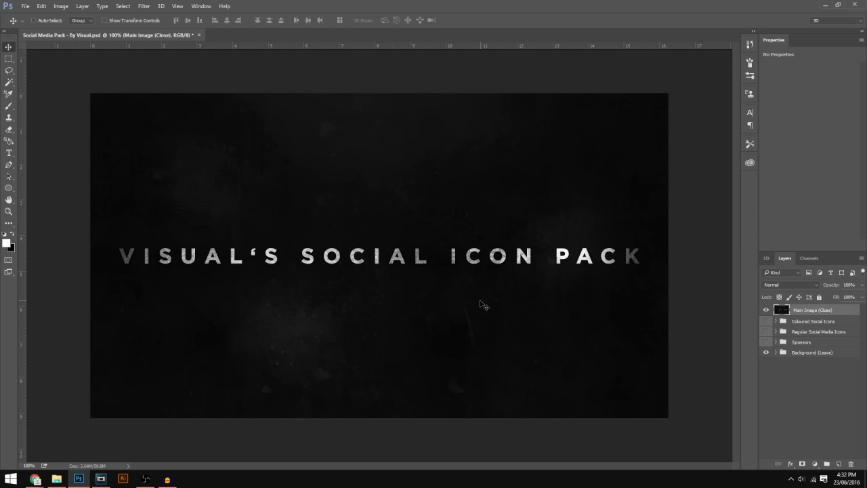
mouse_move(487, 308)
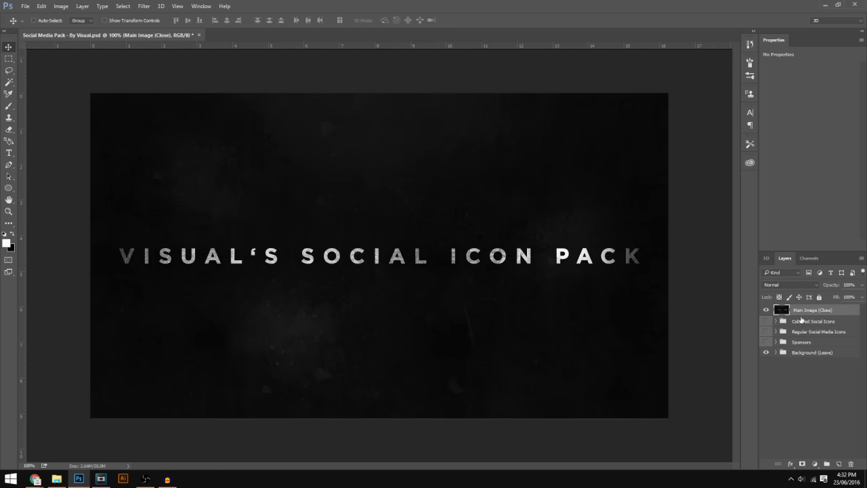
Hide the Main Image (Close) layer and make the Coloured Social Icons group visible.
left_click(766, 309)
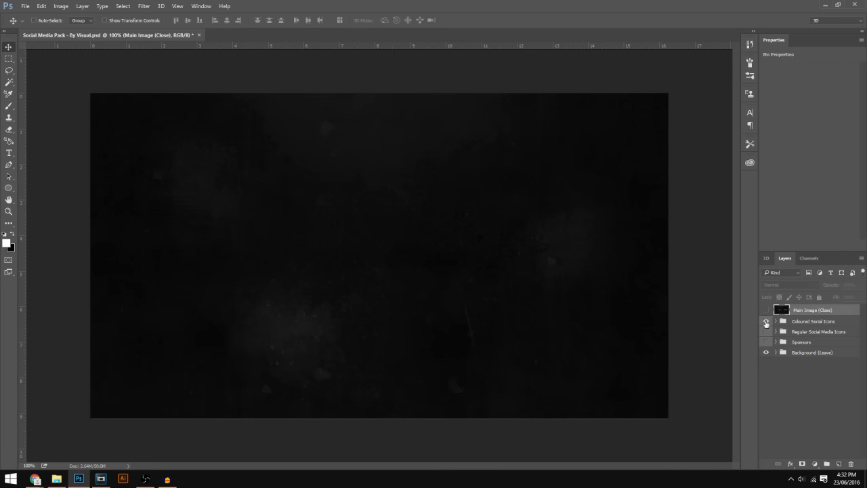
left_click(766, 321)
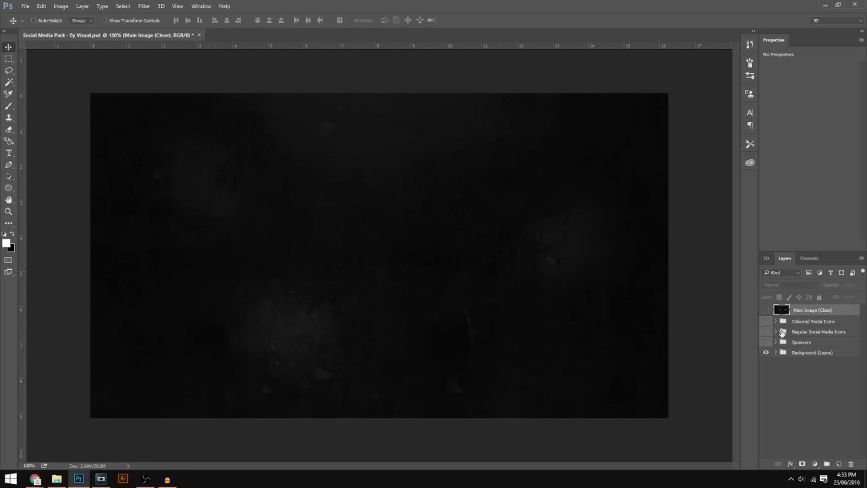
left_click(766, 320)
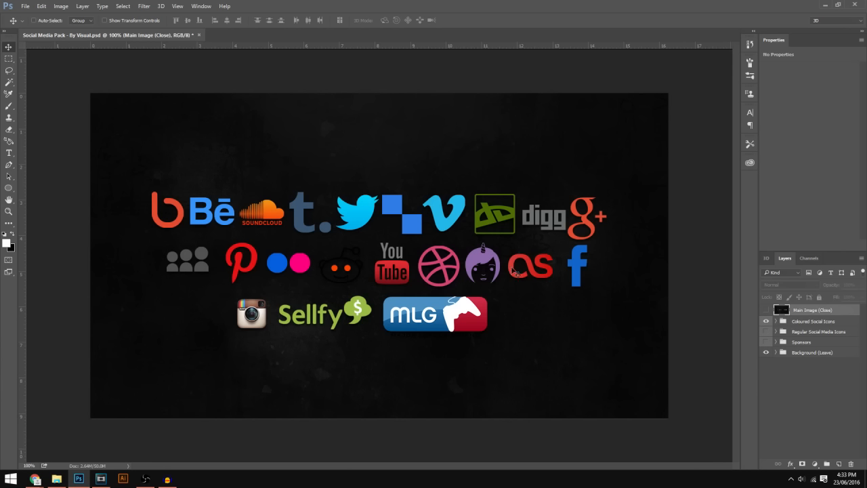
mouse_move(507, 280)
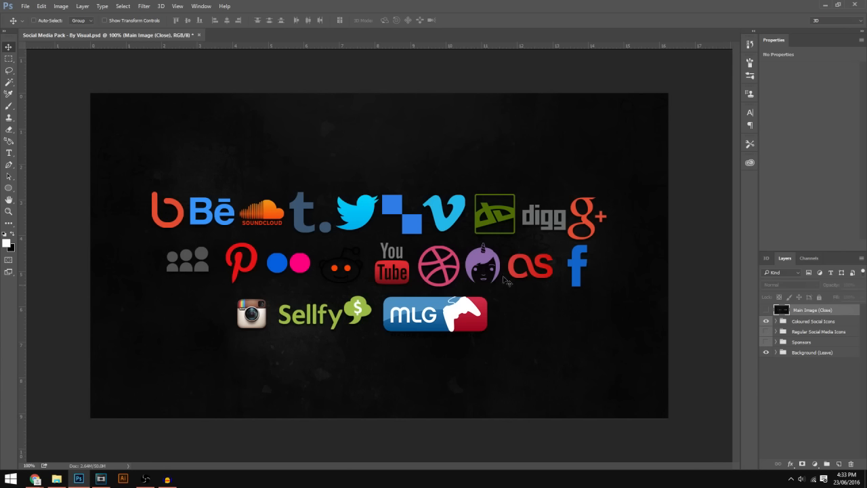
mouse_move(401, 231)
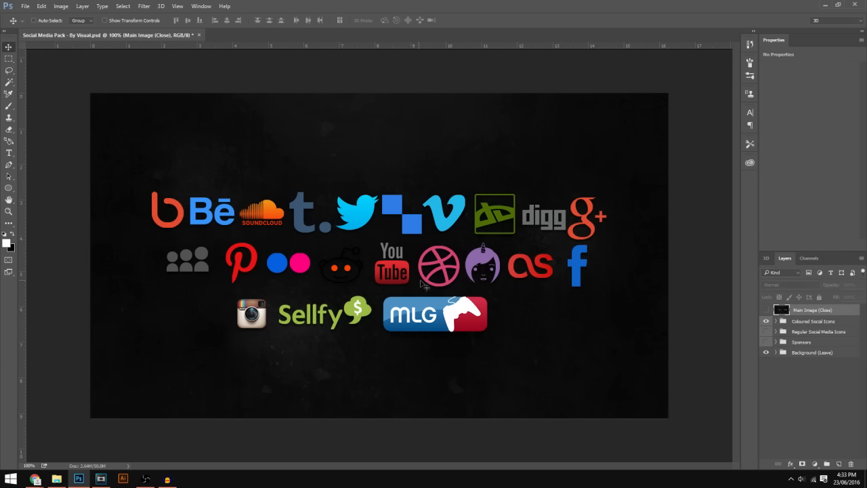
mouse_move(573, 313)
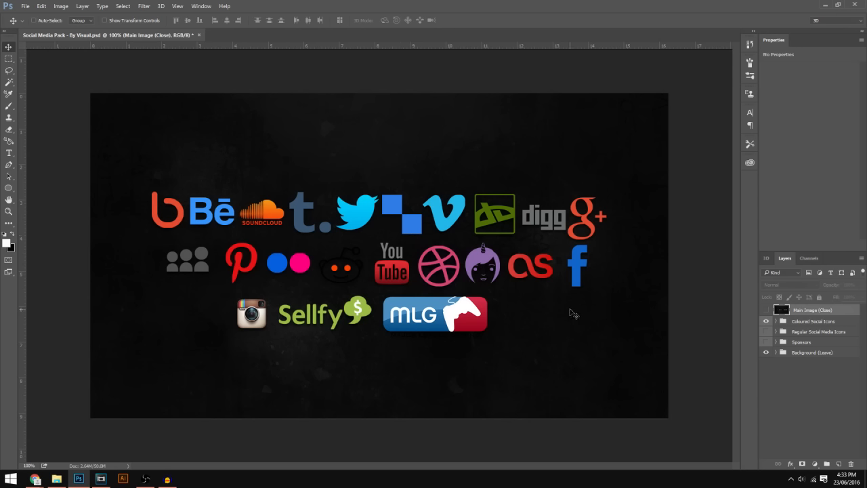
mouse_move(512, 277)
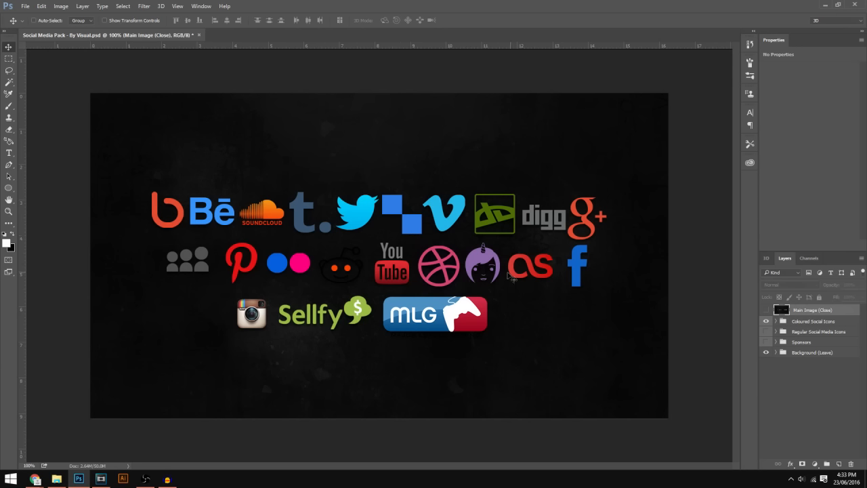
mouse_move(667, 345)
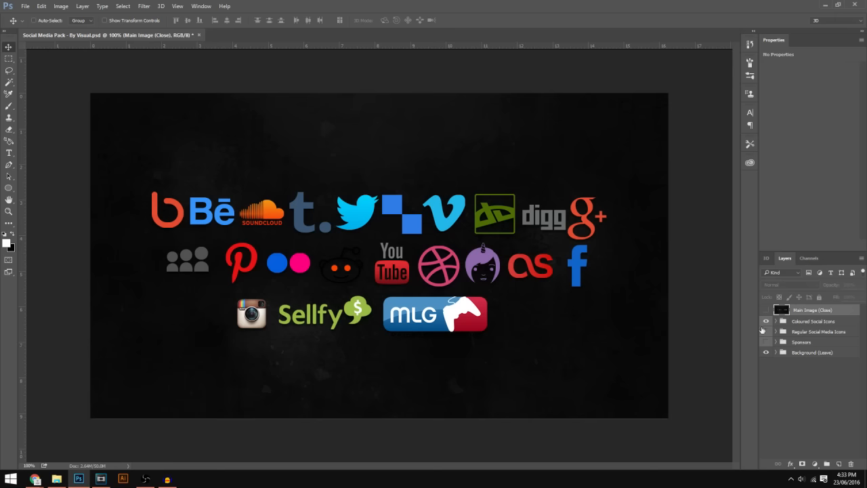
Hide Coloured Social Icons, show Regular Social Media Icons and select its Fullscreen layer.
left_click(813, 321)
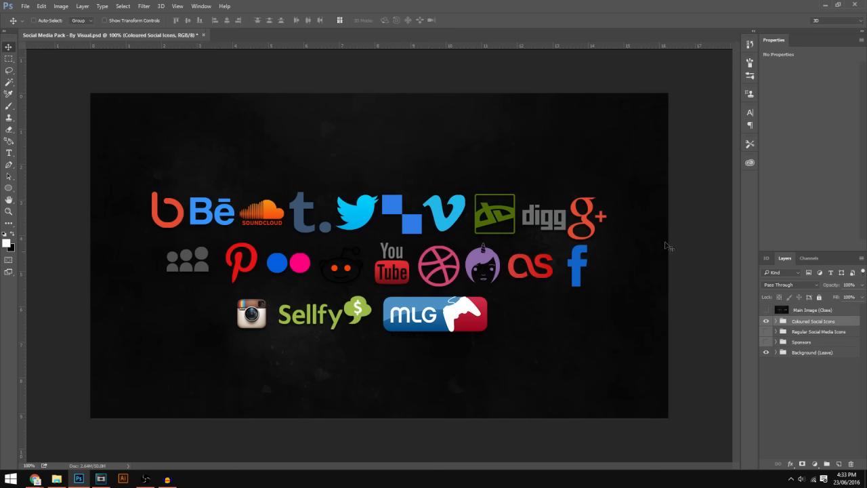
mouse_move(802, 328)
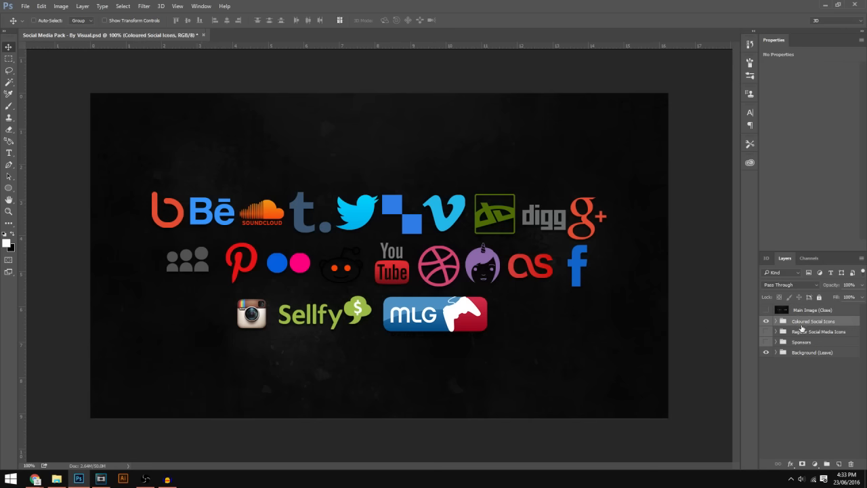
left_click(766, 331)
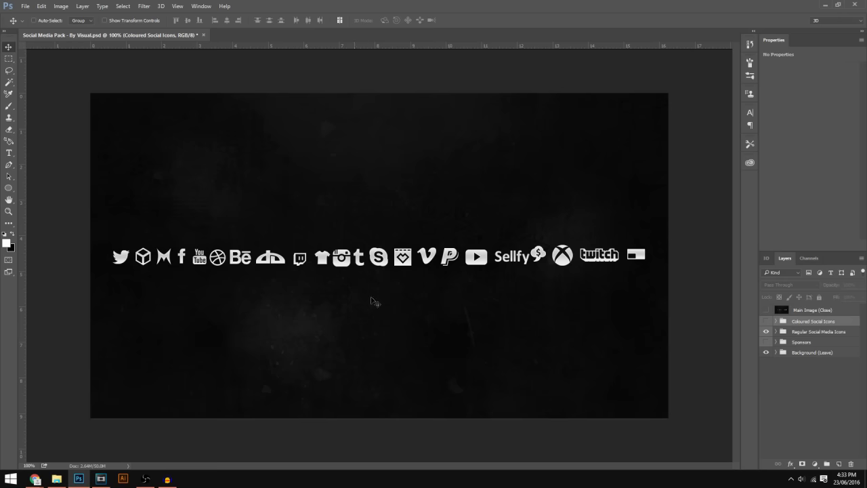
left_click(776, 331)
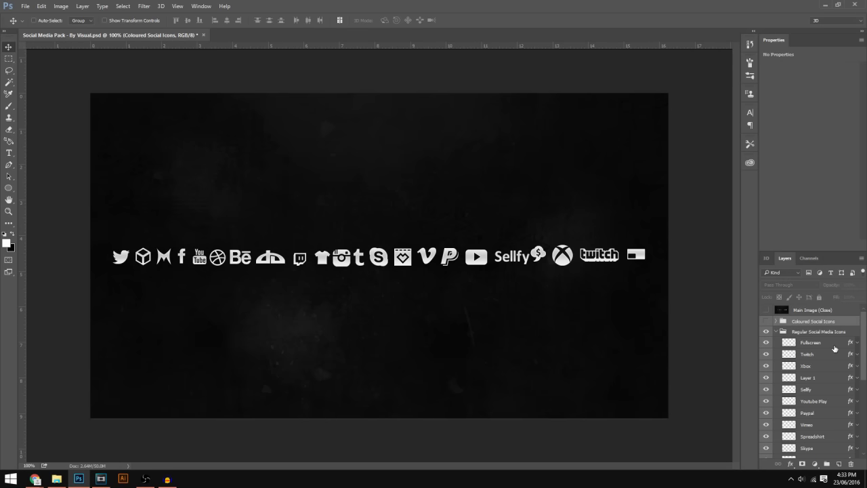
left_click(810, 342)
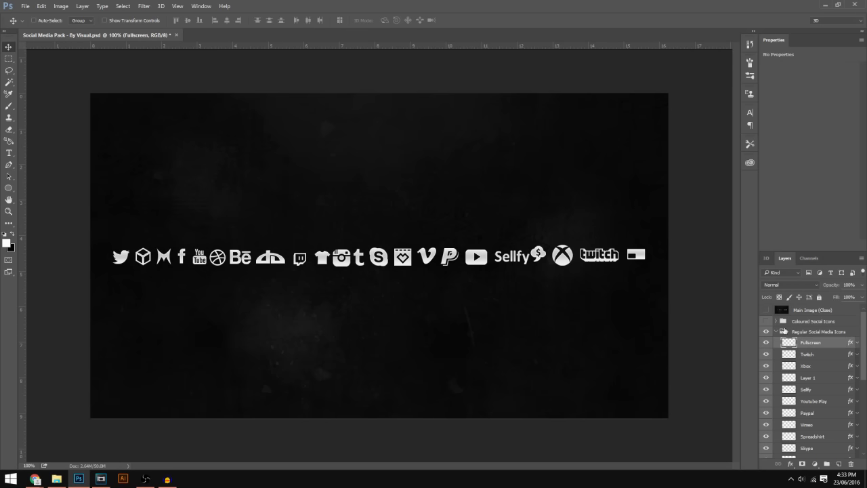
left_click(776, 332)
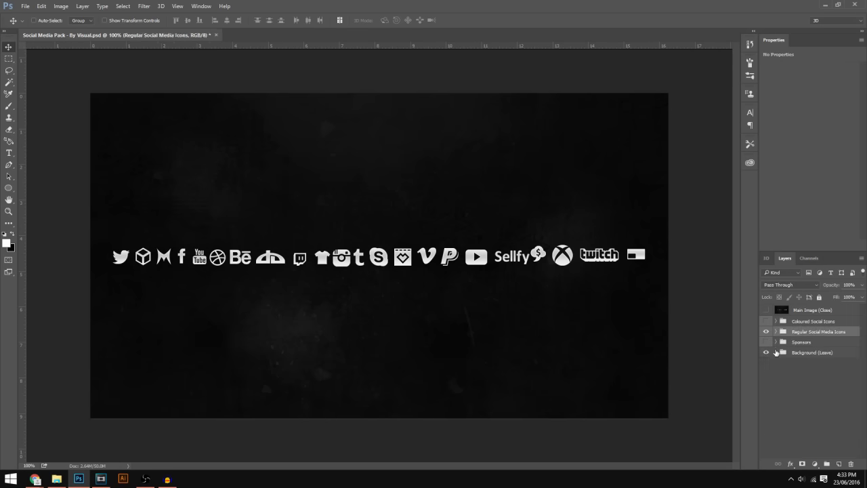
Preview the Sponsors group logos, then hide them and re-show Main Image (Close).
left_click(766, 341)
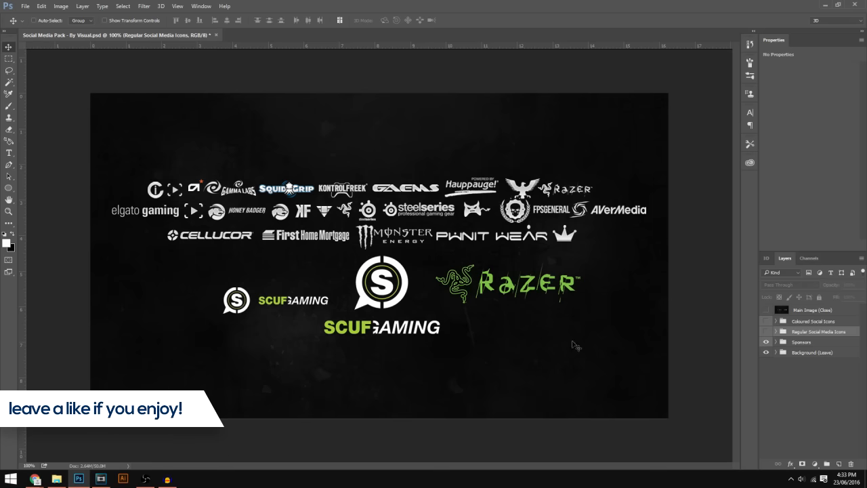
left_click(766, 310)
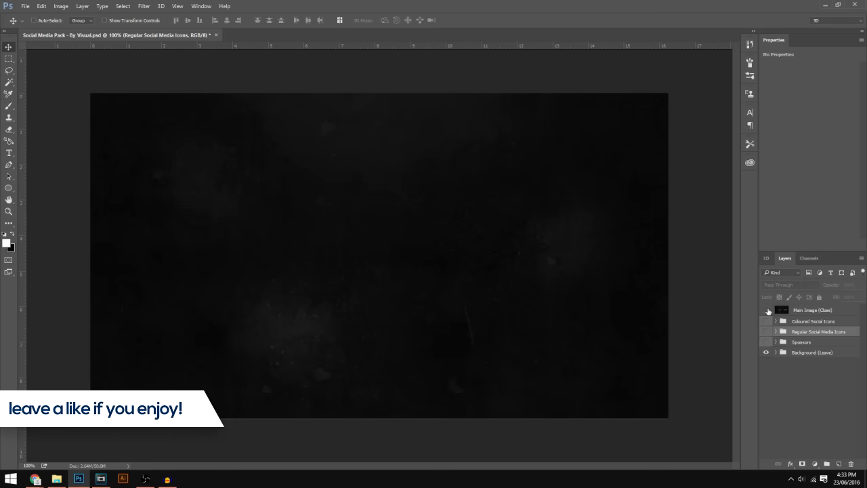
left_click(767, 309)
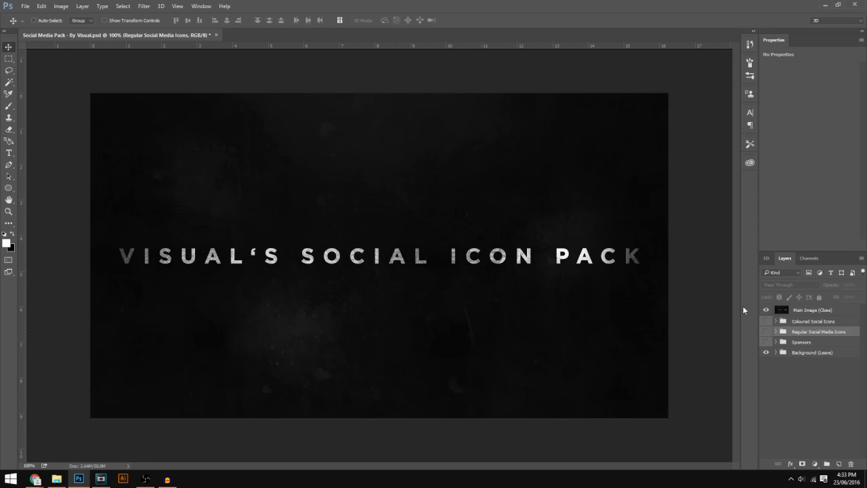
mouse_move(766, 333)
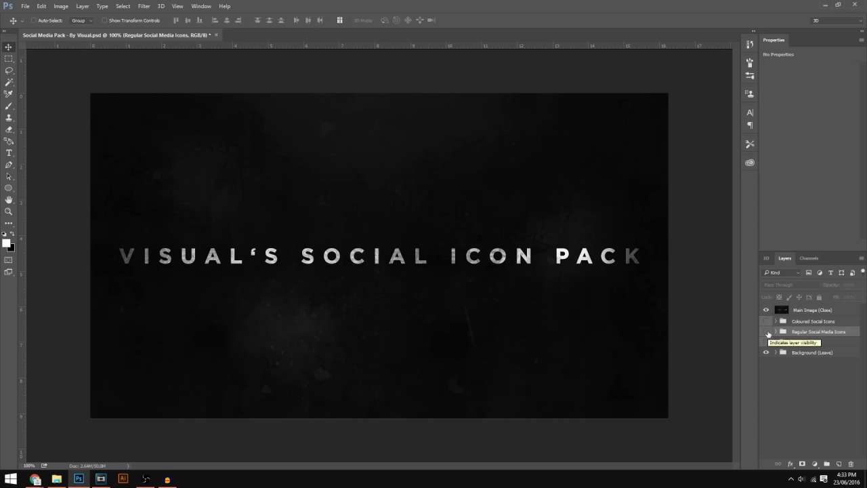
left_click(775, 331)
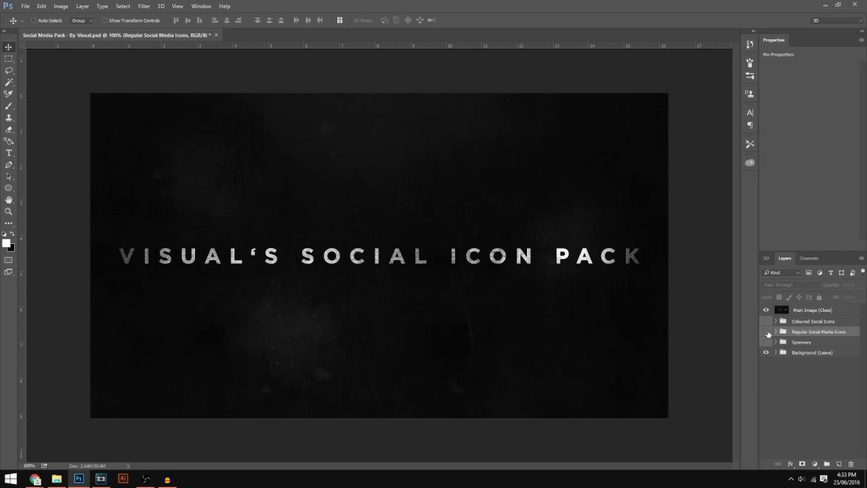